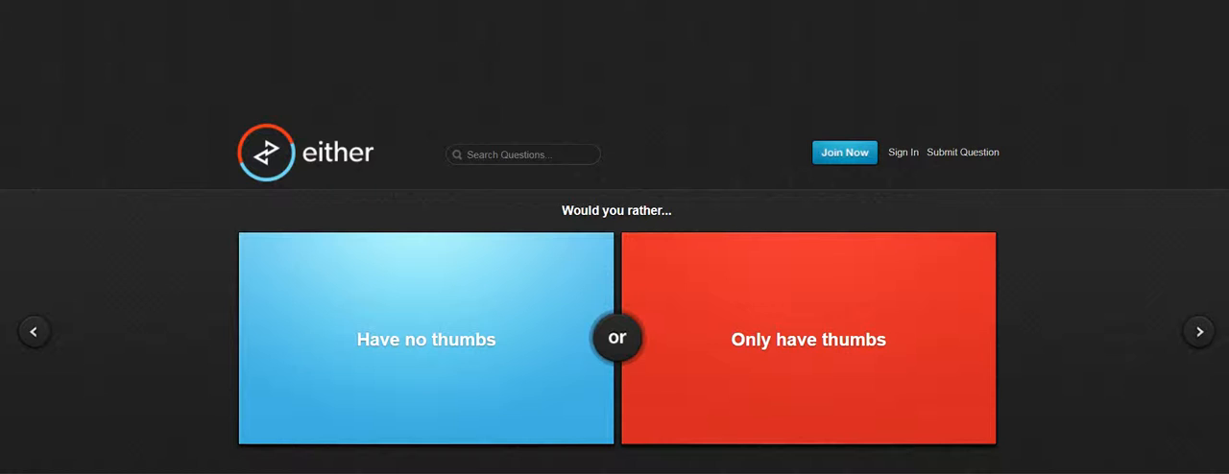
Vote on the thumbs, nail-or-Starry-Night, cold-or-heat resistance, pie-or-grape and minimum-wage-or-wilderness questions.
left_click(427, 338)
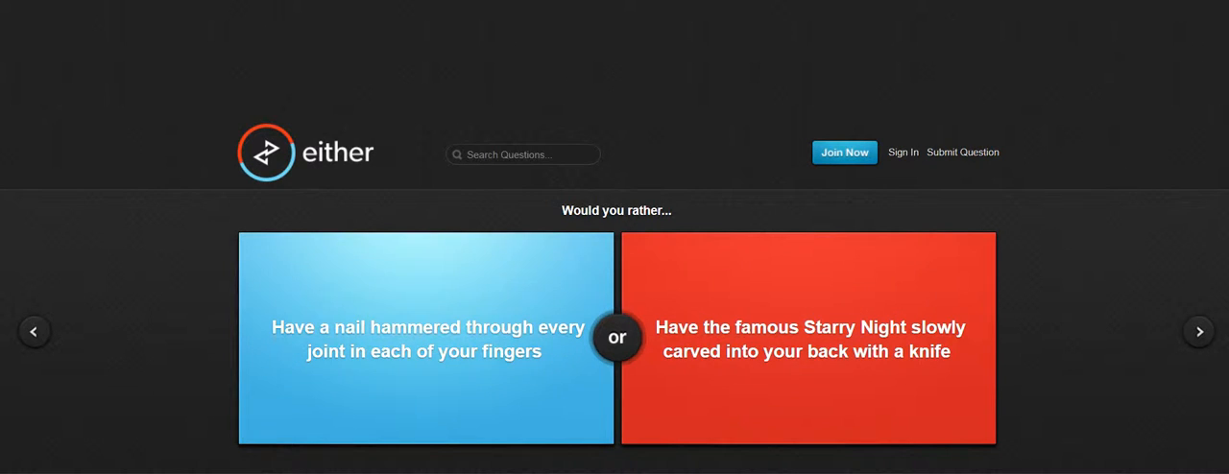
left_click(806, 338)
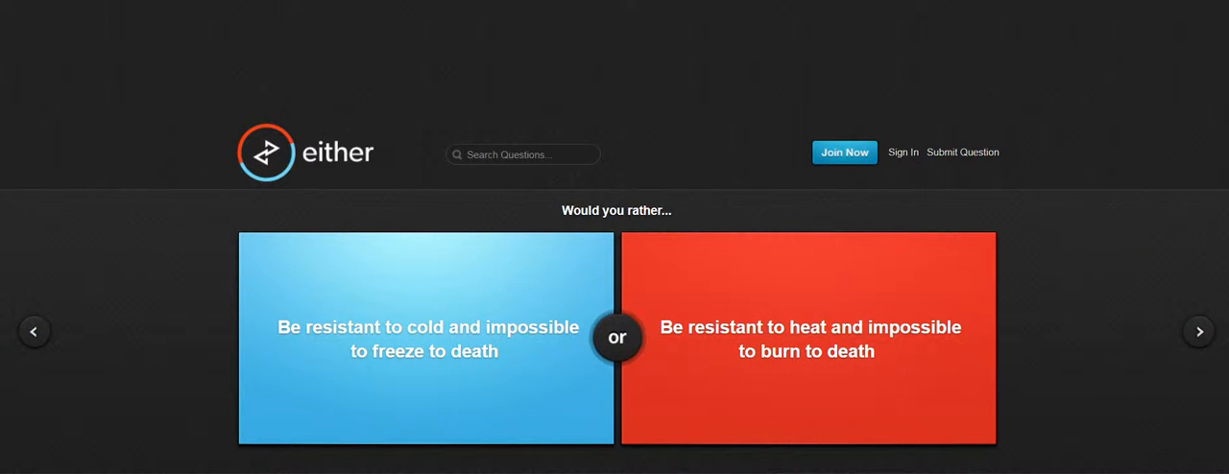
left_click(807, 338)
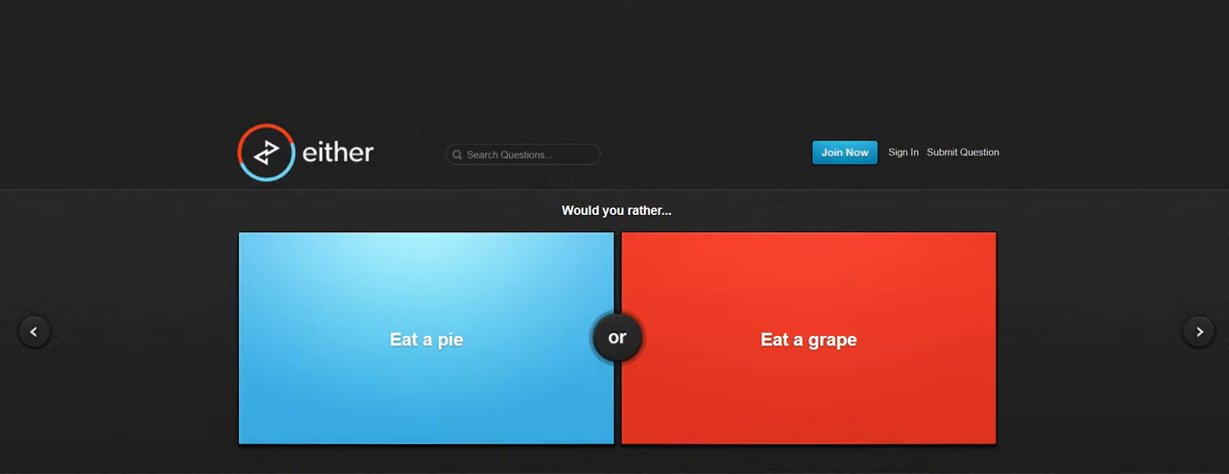
left_click(426, 338)
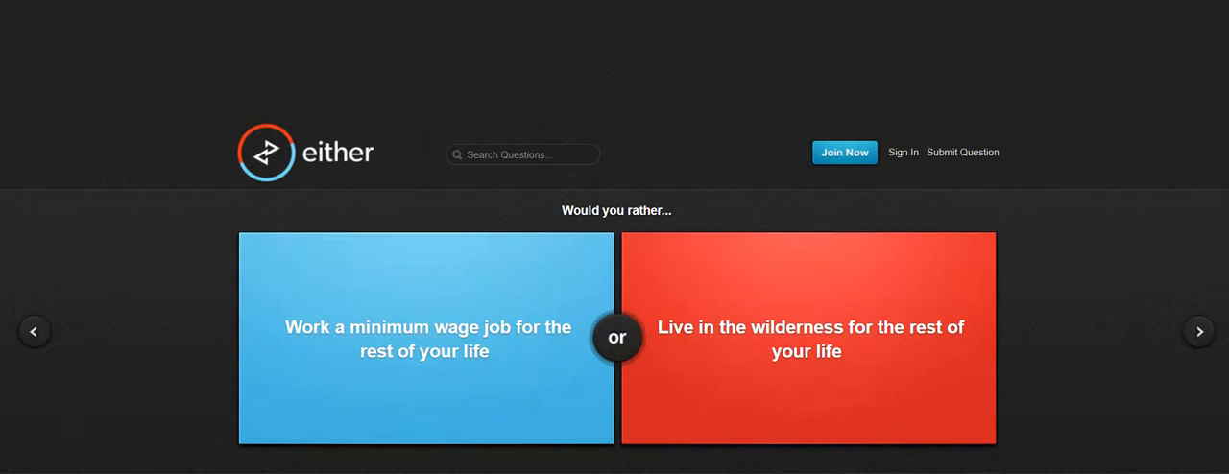
left_click(427, 338)
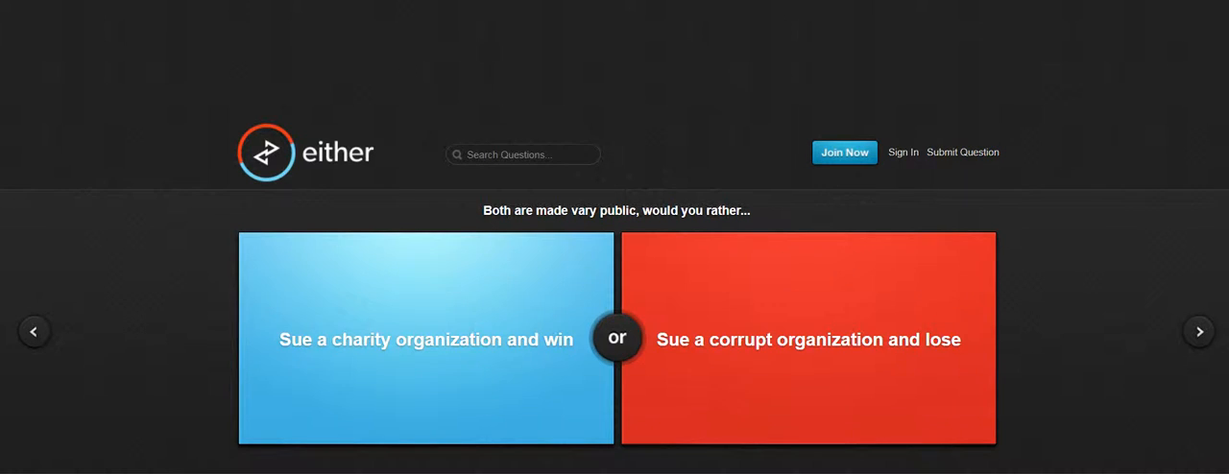
Vote on suing organizations, hawk-or-eagle, Summer-or-Winter Olympics and smiling-or-laughing questions.
left_click(426, 338)
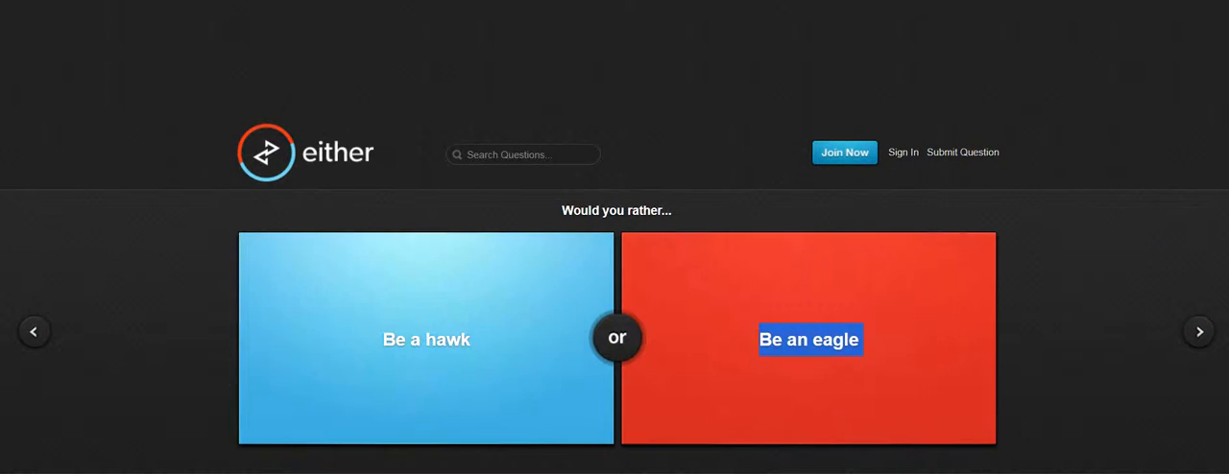
left_click(808, 338)
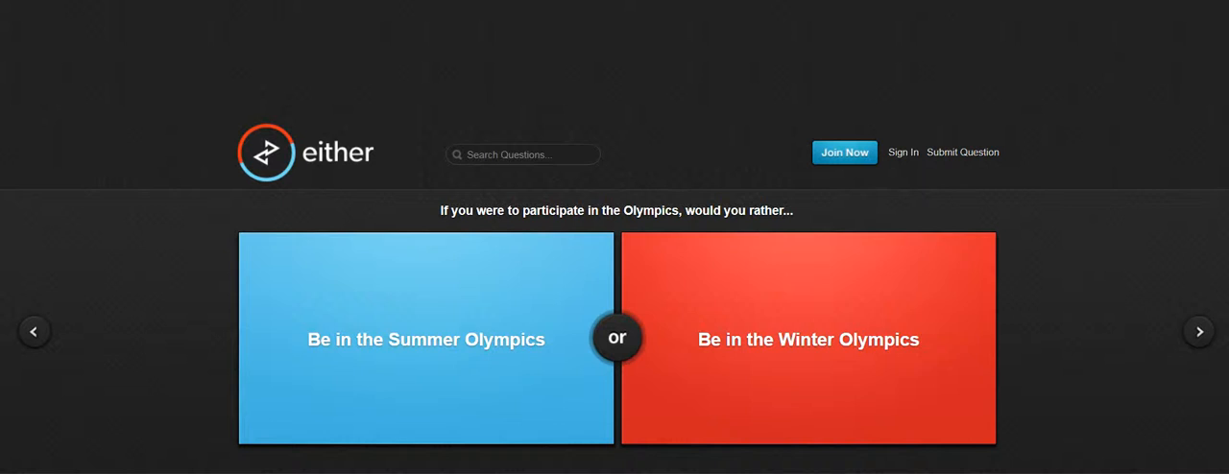
left_click(427, 337)
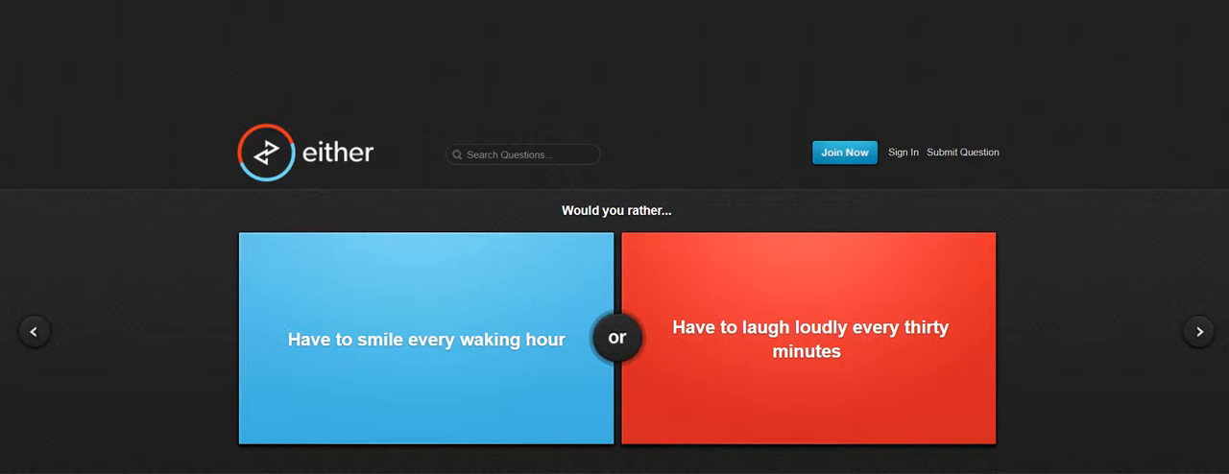
left_click(810, 338)
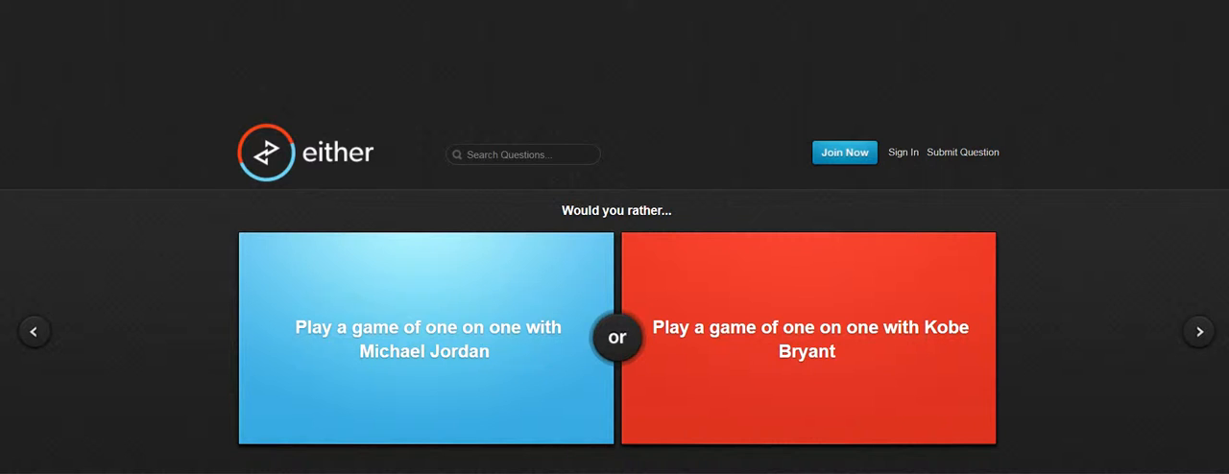
Vote on Jordan-or-Kobe, KFC-or-Taco-Bell and swearing-or-censorship questions.
left_click(806, 338)
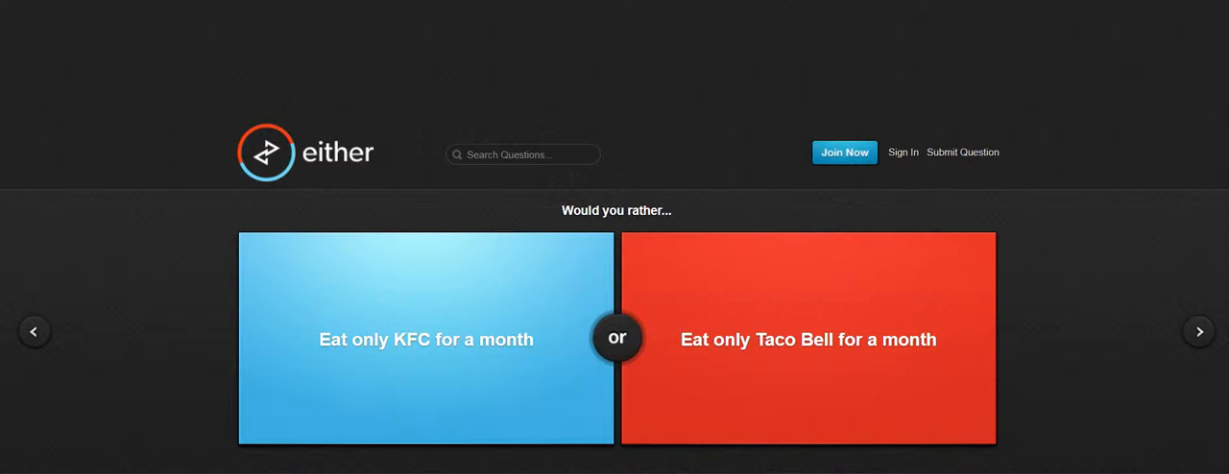
left_click(426, 338)
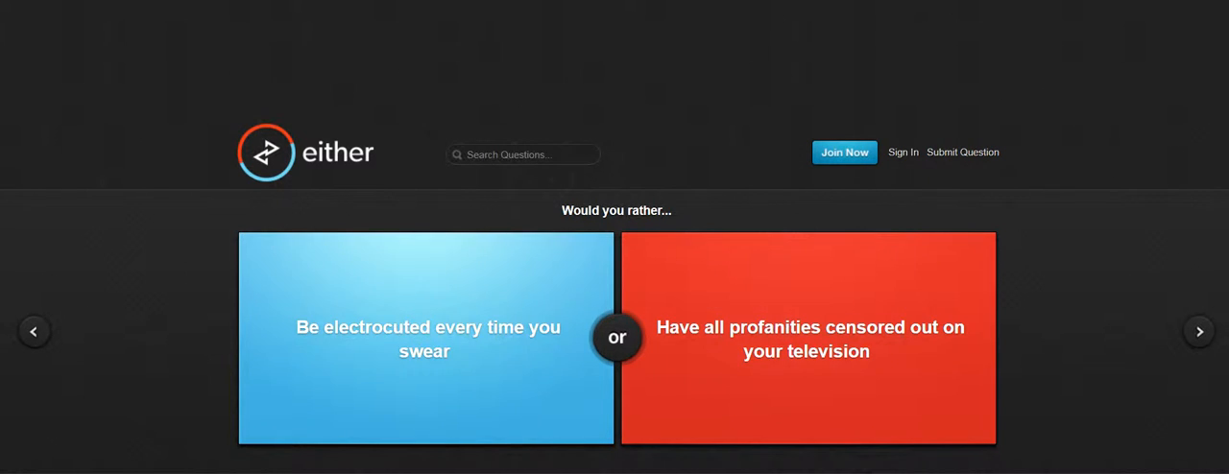
left_click(426, 326)
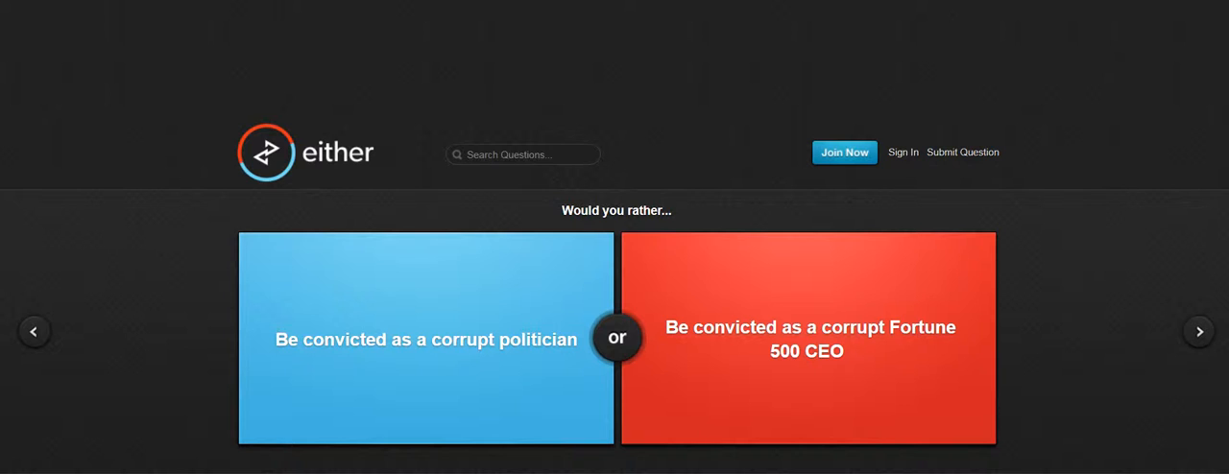
Vote on corrupt politician-or-CEO, Potato Heads, torture method, zombie-or-shark, wolf-or-bear and tongue-or-teeth questions.
left_click(809, 338)
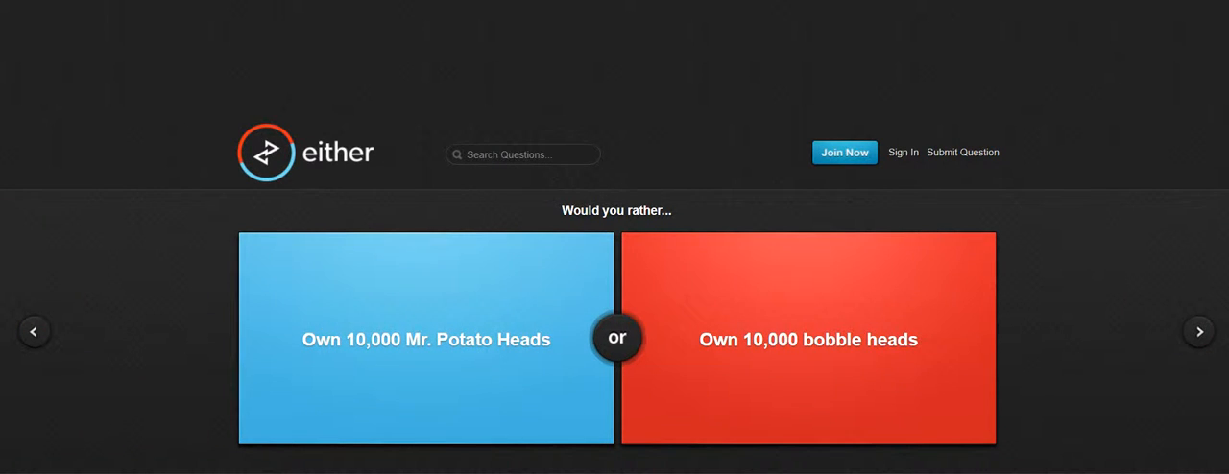
left_click(807, 338)
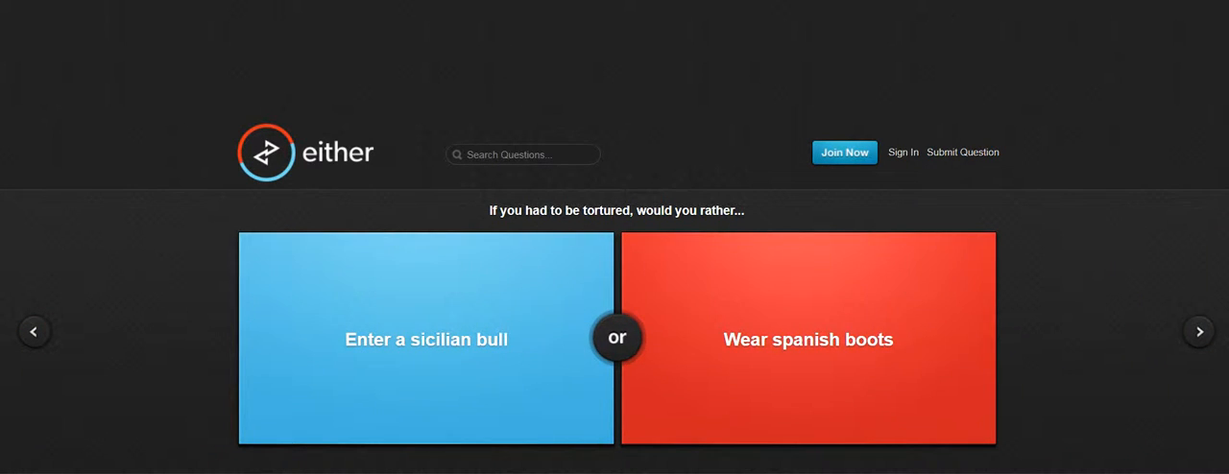
left_click(806, 338)
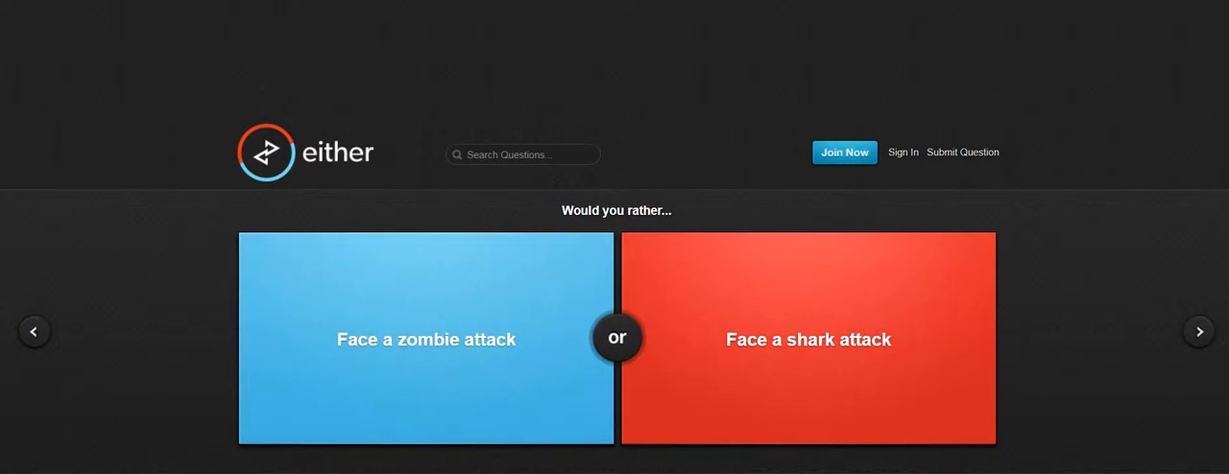
left_click(426, 338)
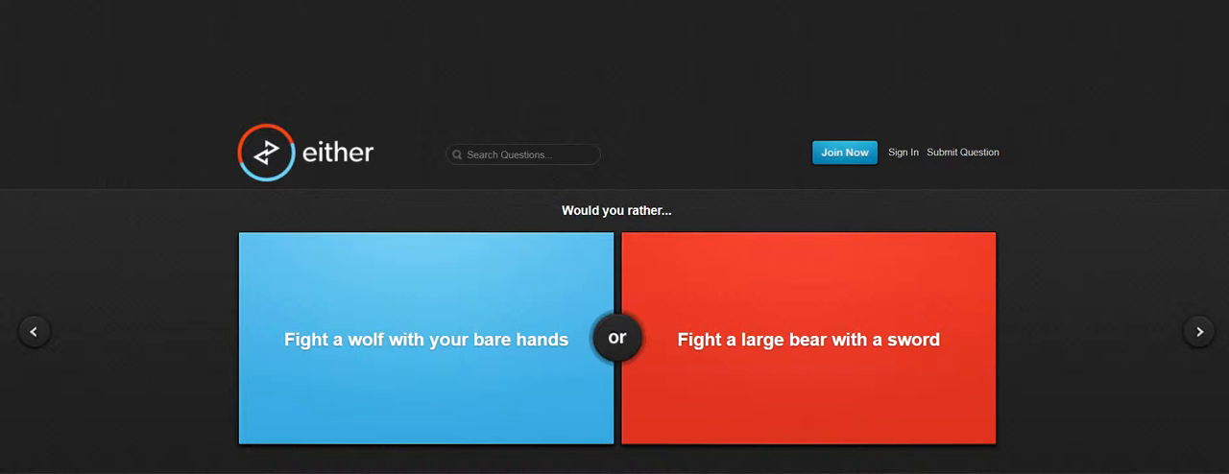
left_click(808, 337)
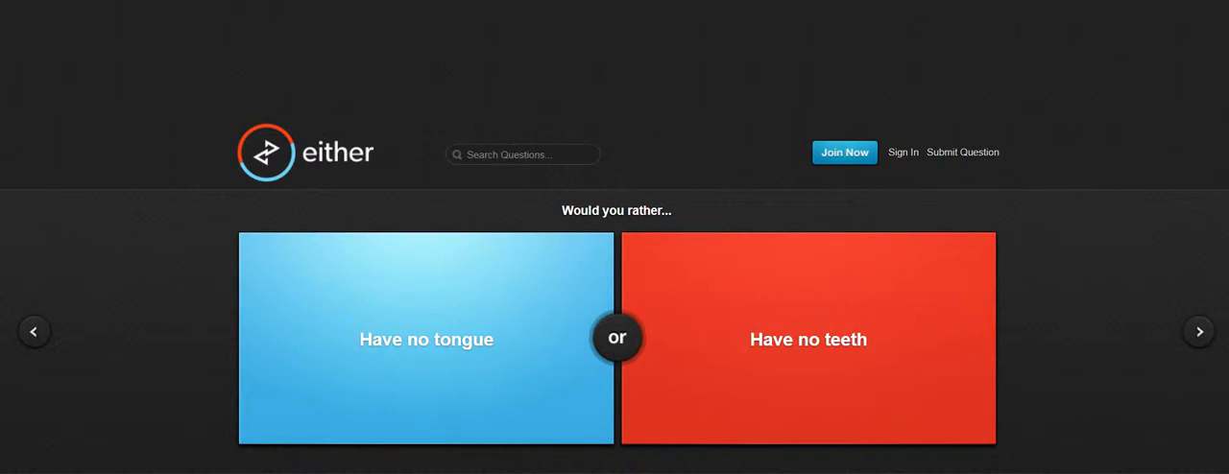
left_click(426, 338)
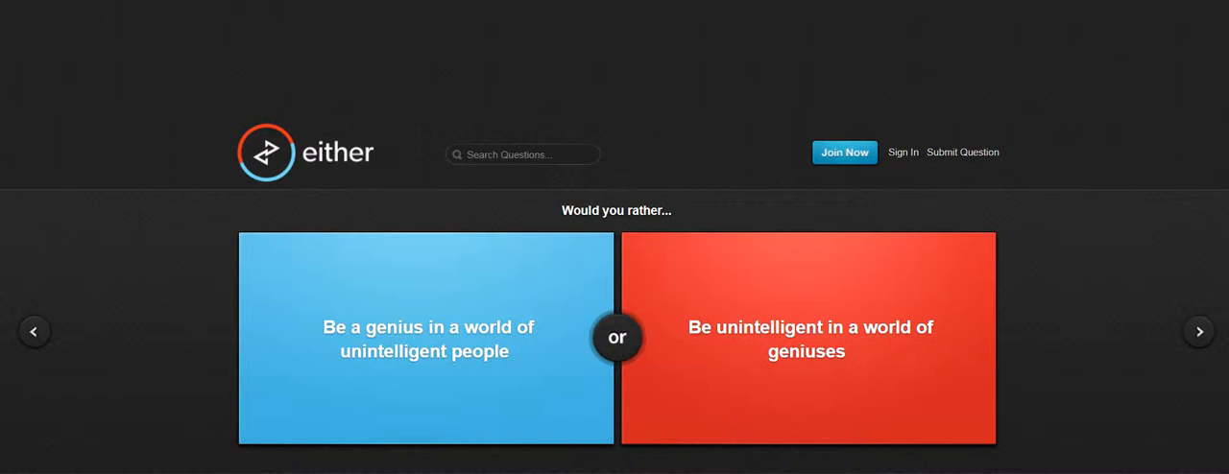
Vote to be a genius among unintelligent people, see 79% agree, and advance to the parent's-bed question.
left_click(427, 336)
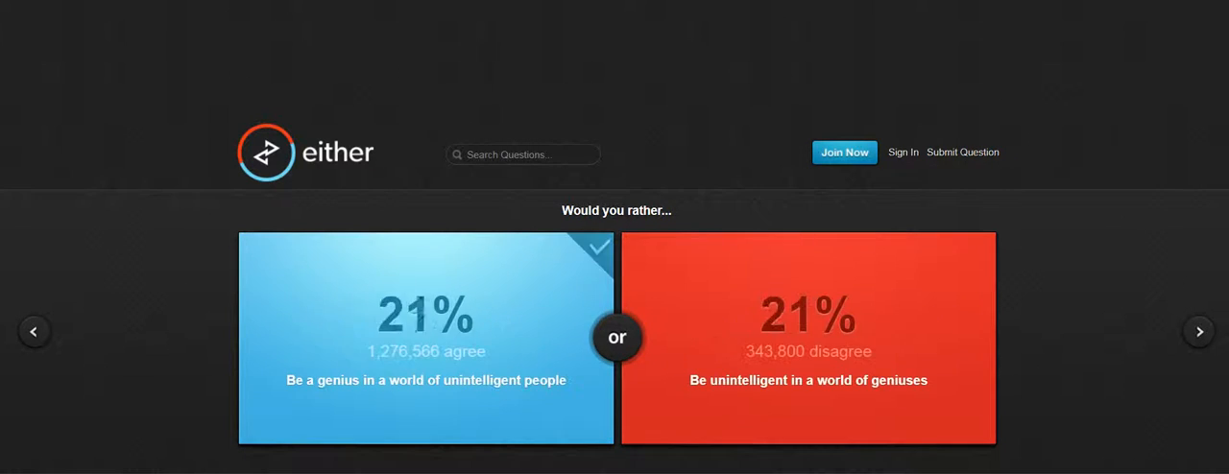
left_click(426, 338)
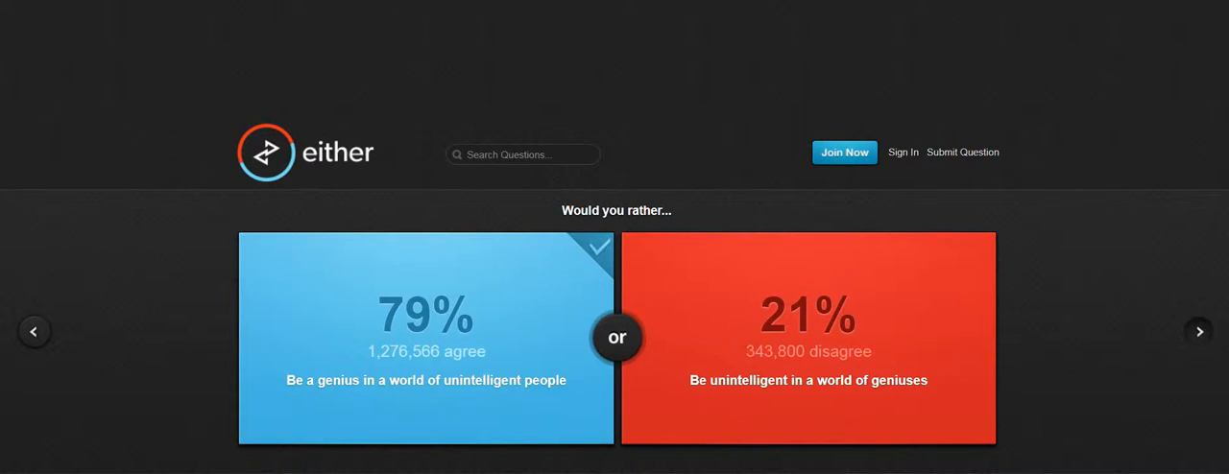
left_click(1198, 330)
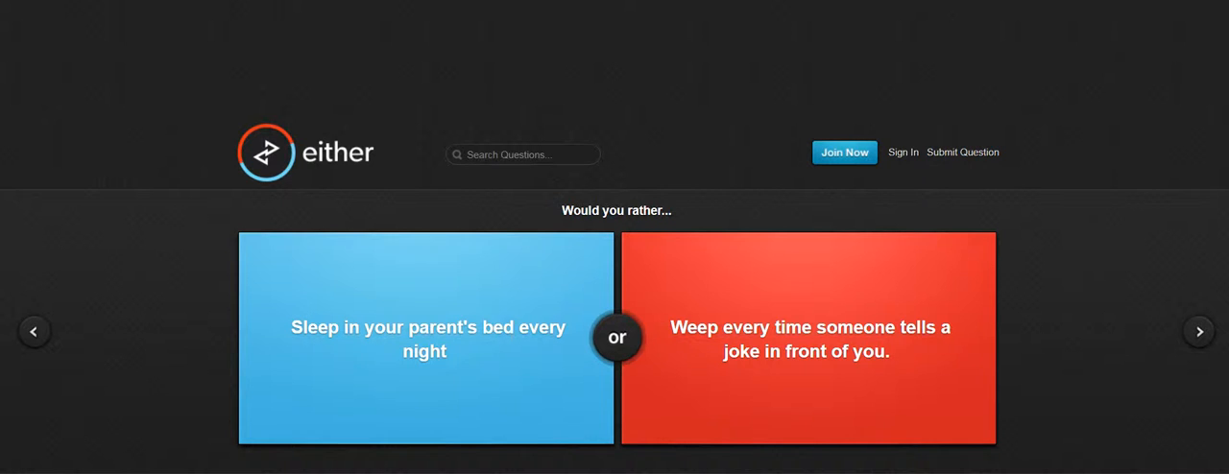
Vote on parent's-bed, kill-one-person, bathtub-or-public-bathroom and 90's America-or-70's Britain questions.
left_click(426, 338)
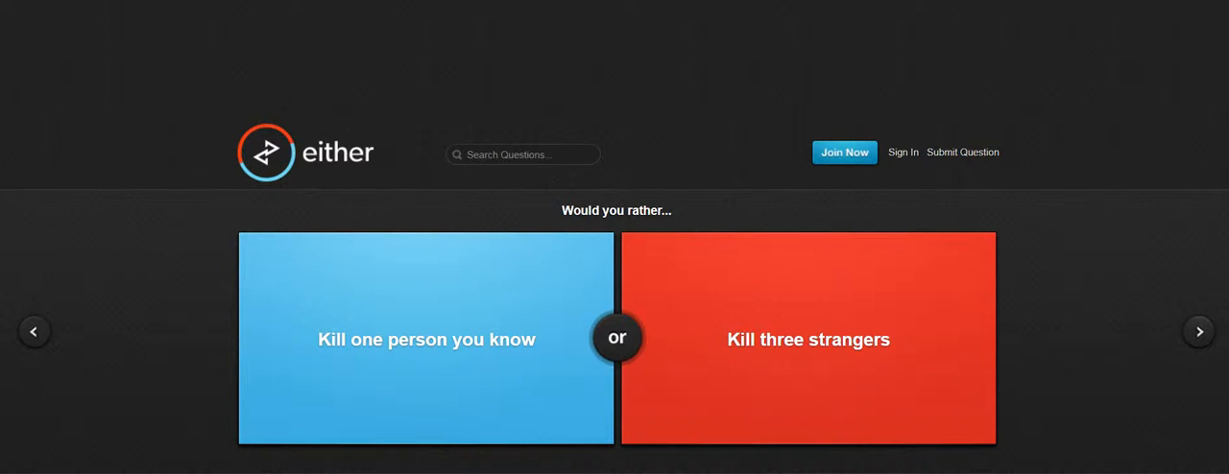
left_click(426, 338)
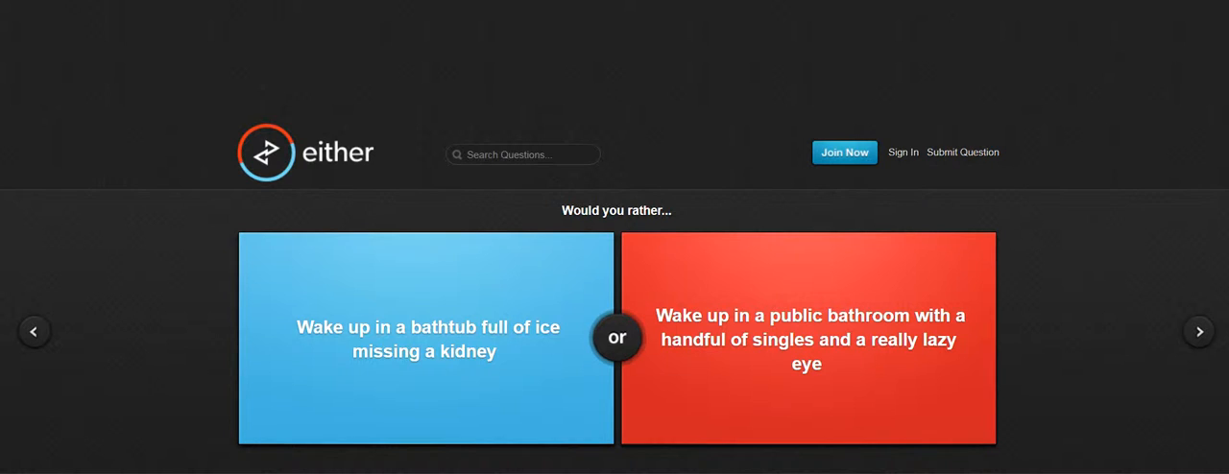
left_click(807, 338)
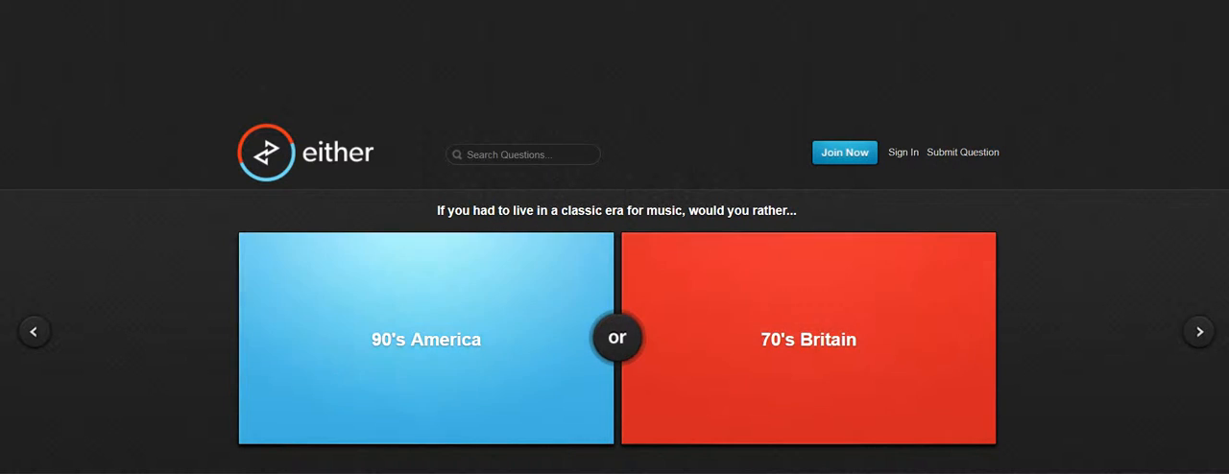
left_click(426, 338)
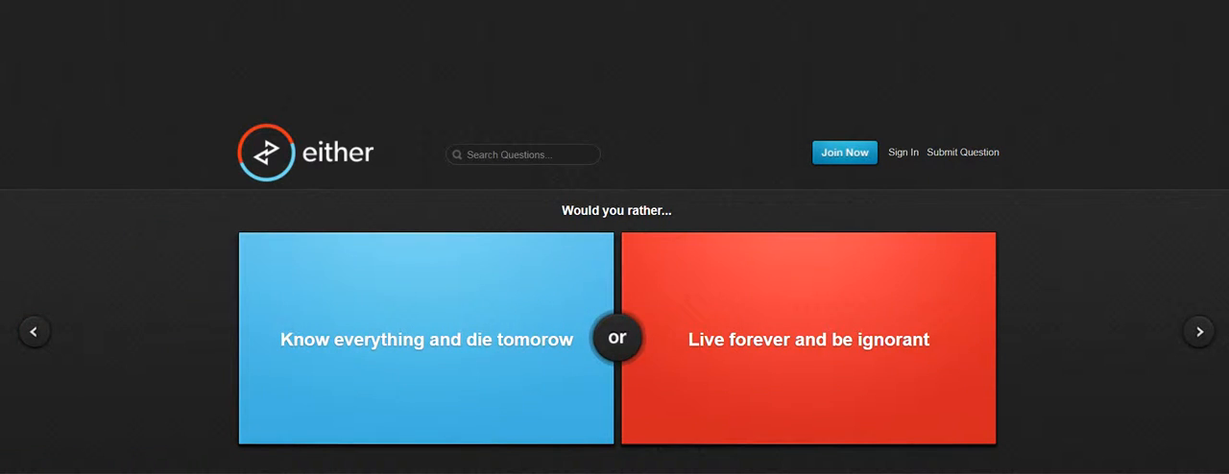
Vote on know-everything-or-live-forever, spouse-arms, speeding-limit and Civil-or-Revolutionary War questions.
left_click(809, 338)
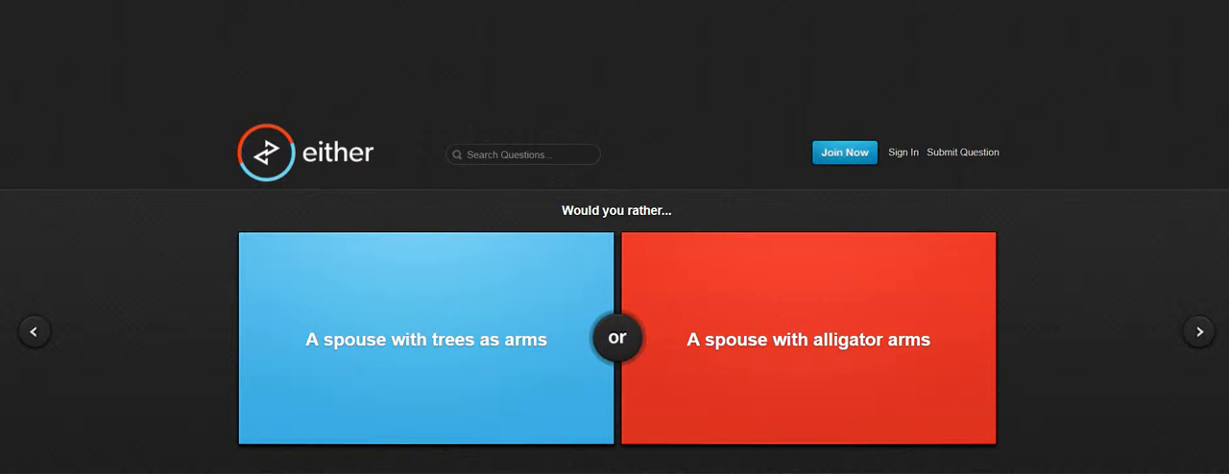
left_click(807, 338)
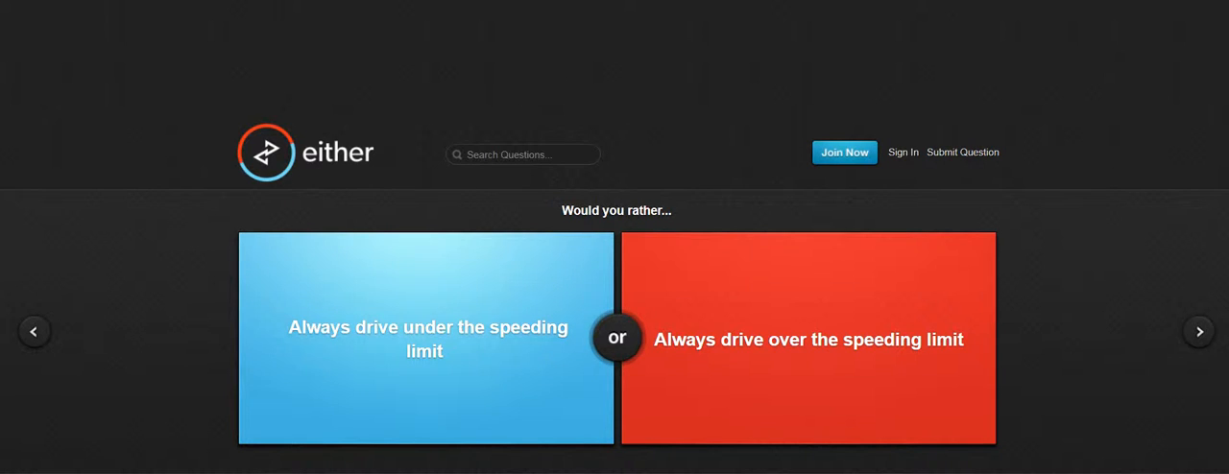
left_click(807, 338)
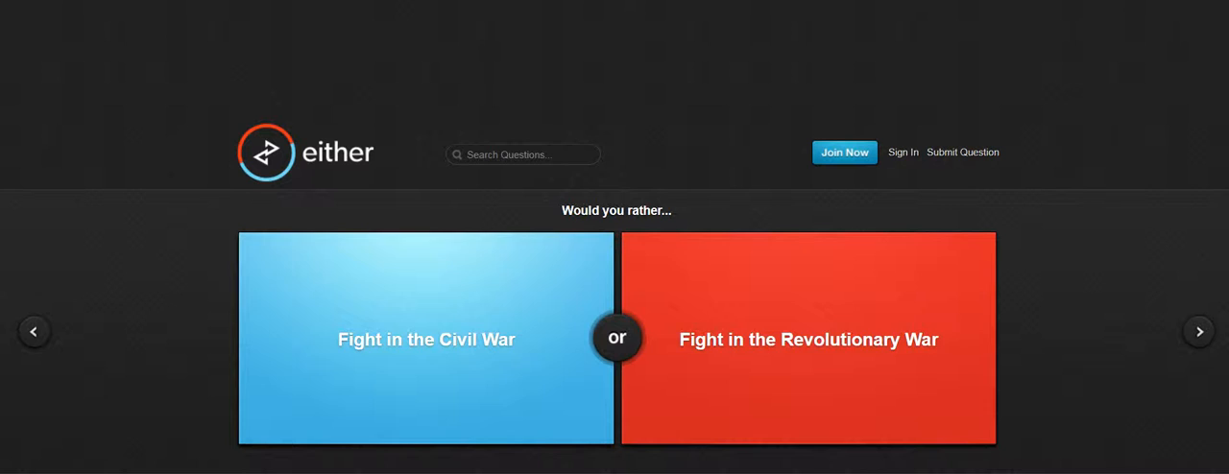
left_click(427, 338)
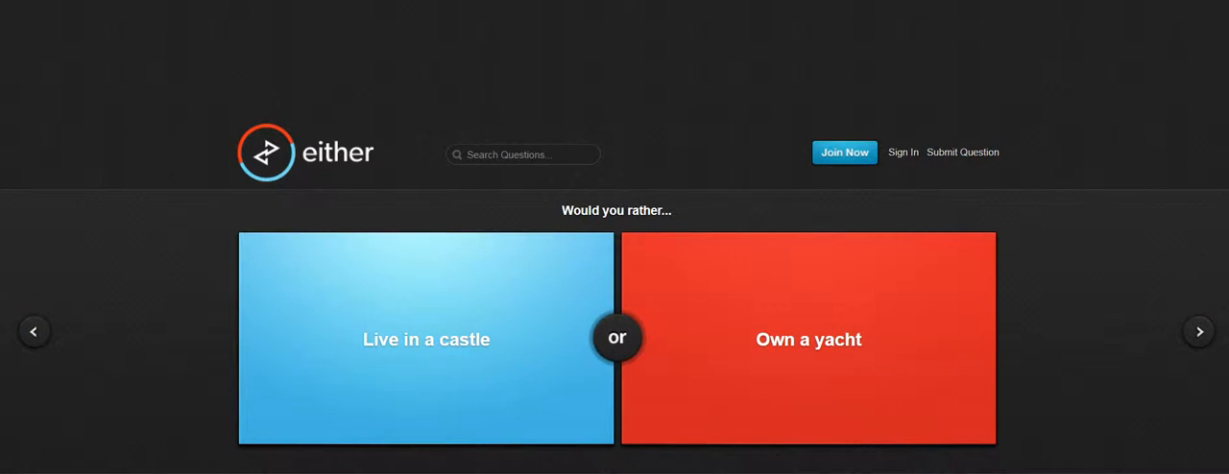
Vote to live in a castle, then answer the sunny-day and jeans-or-shorts questions.
left_click(426, 338)
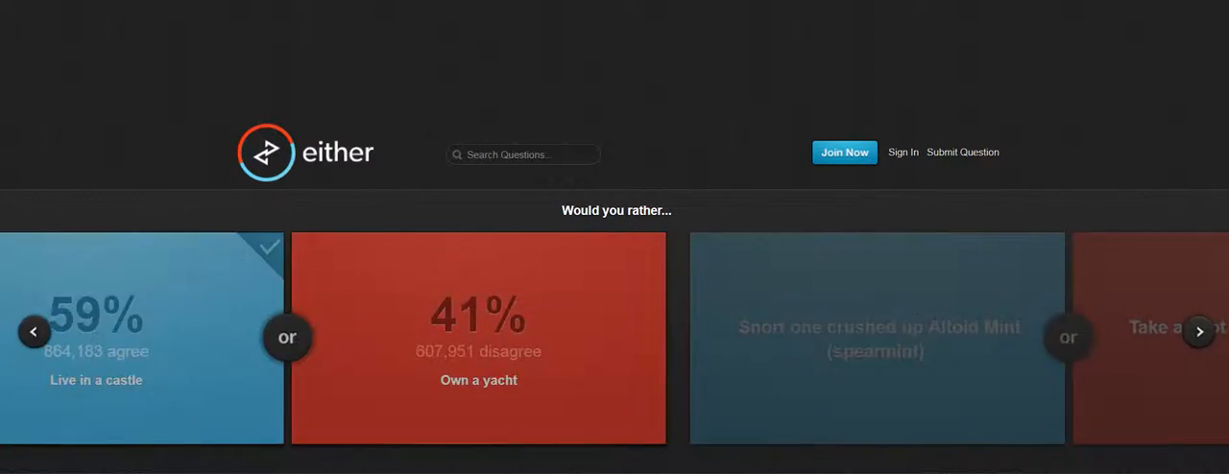
left_click(1198, 331)
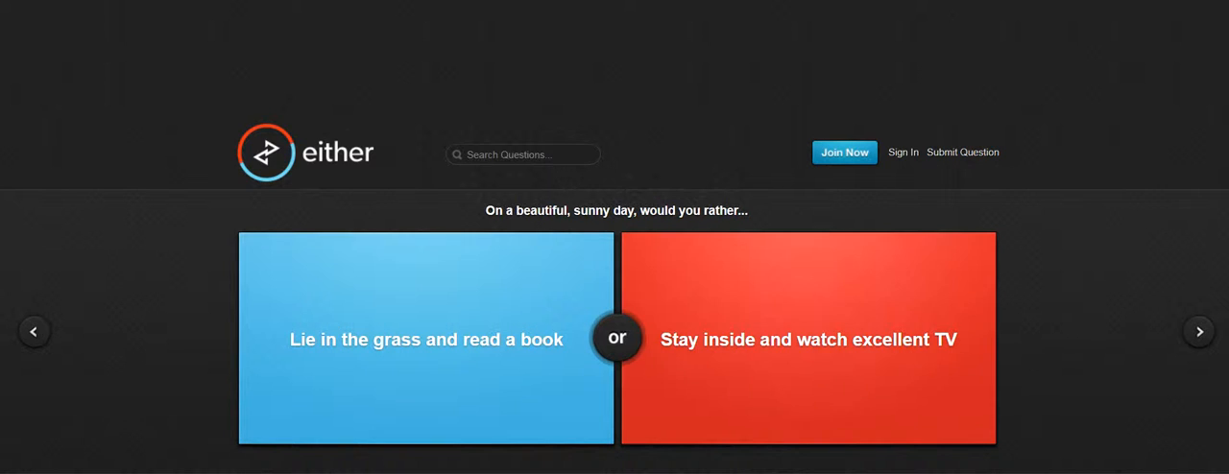
left_click(809, 338)
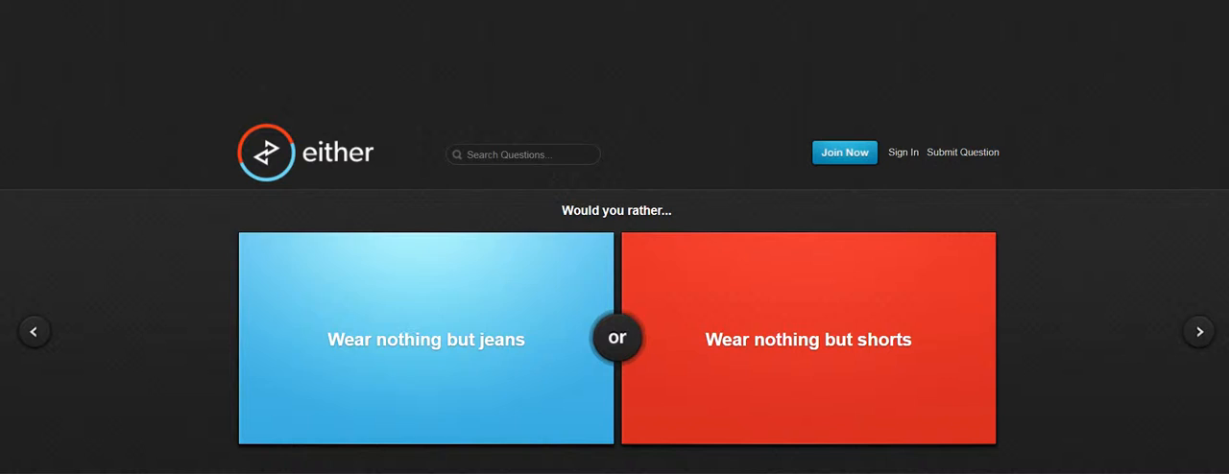
left_click(807, 338)
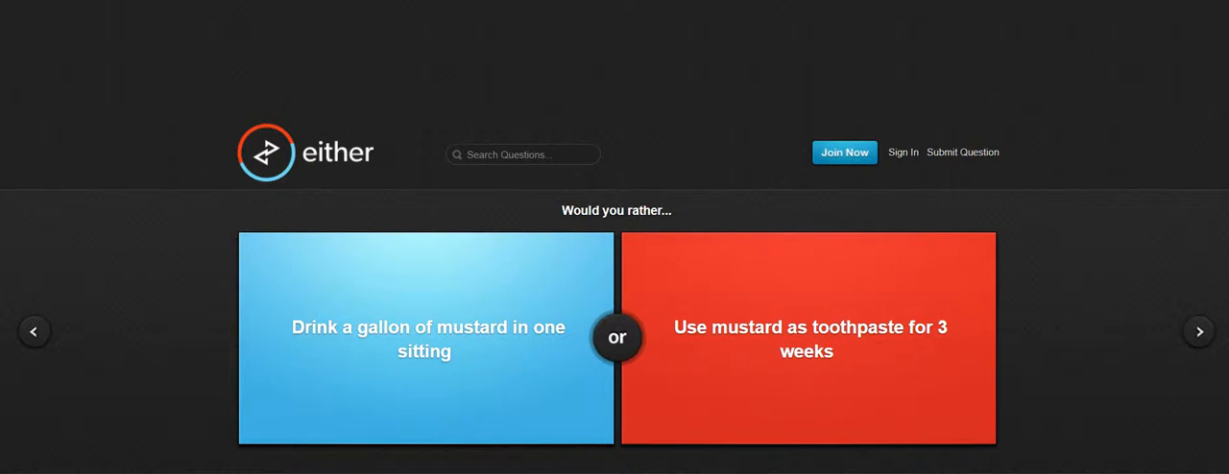
Vote to use mustard as toothpaste, then vote to know what happened to Atlantis, seeing 64% agree.
left_click(807, 338)
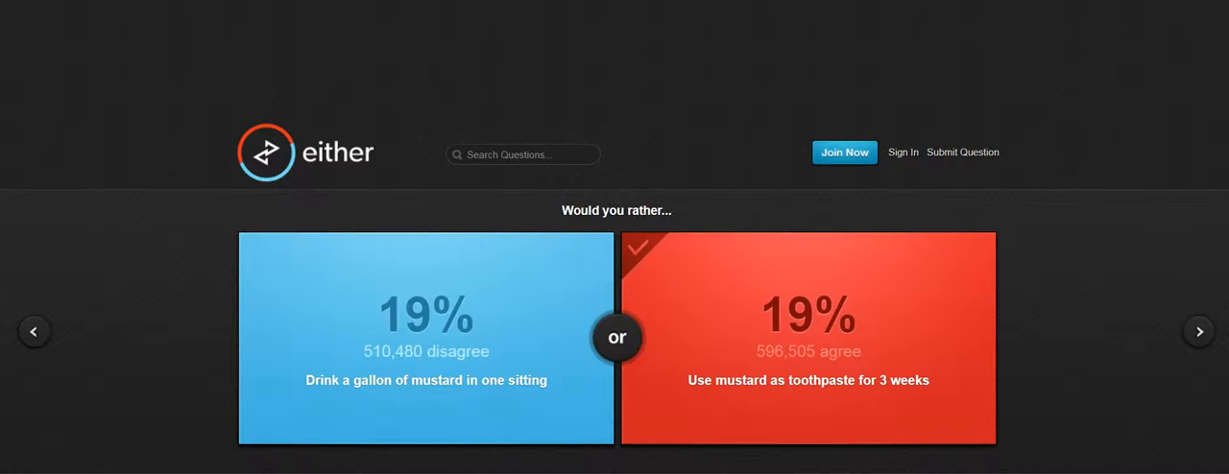
left_click(806, 338)
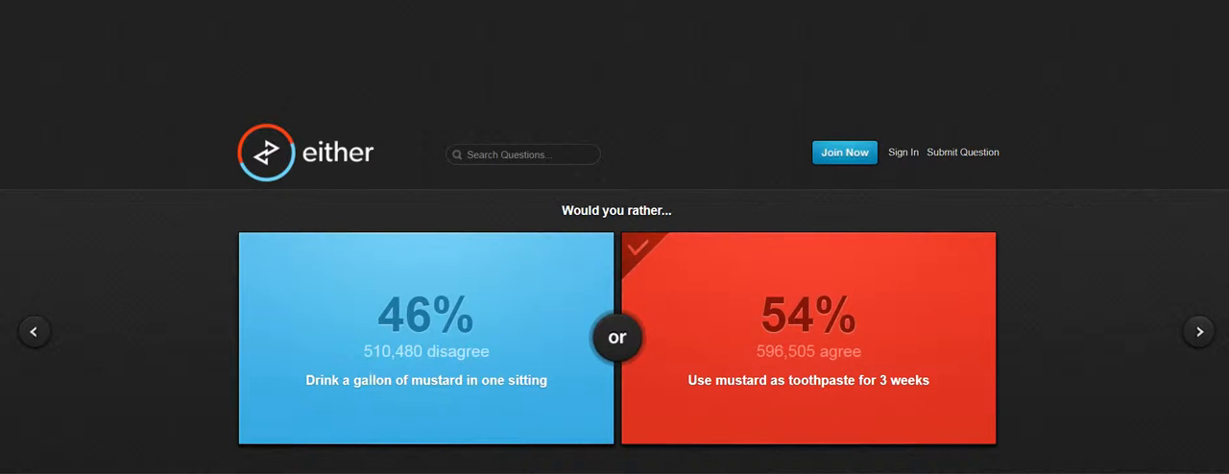
left_click(1198, 330)
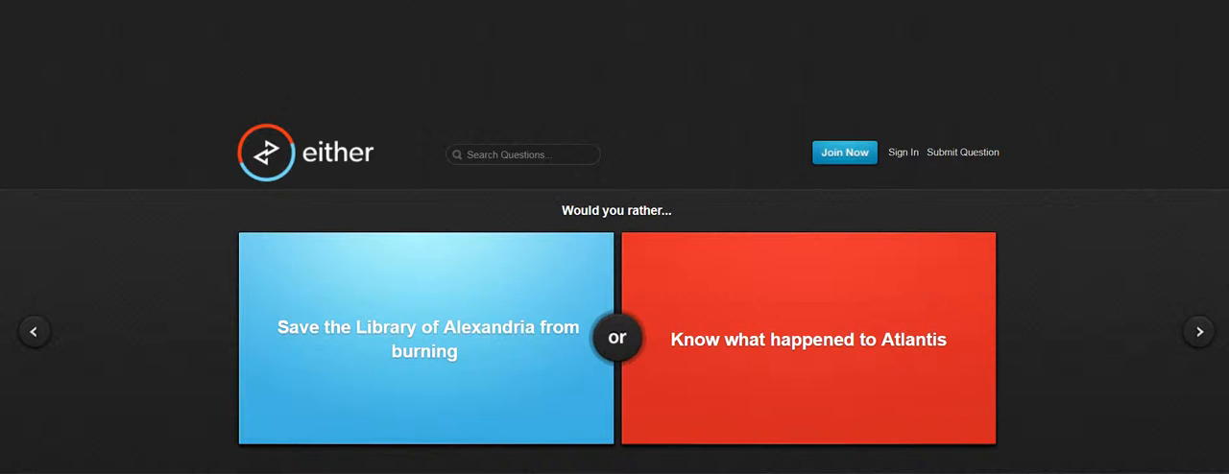
left_click(809, 338)
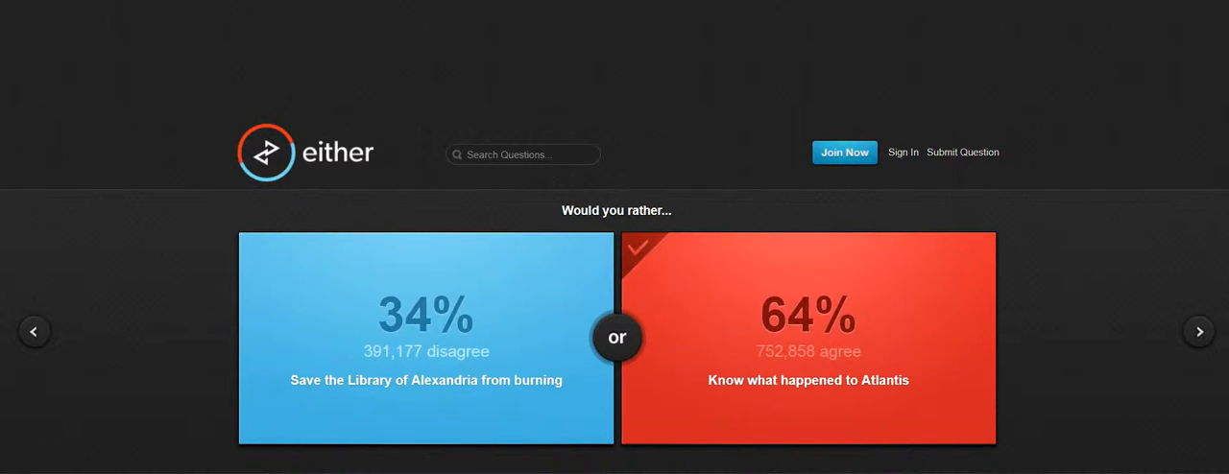